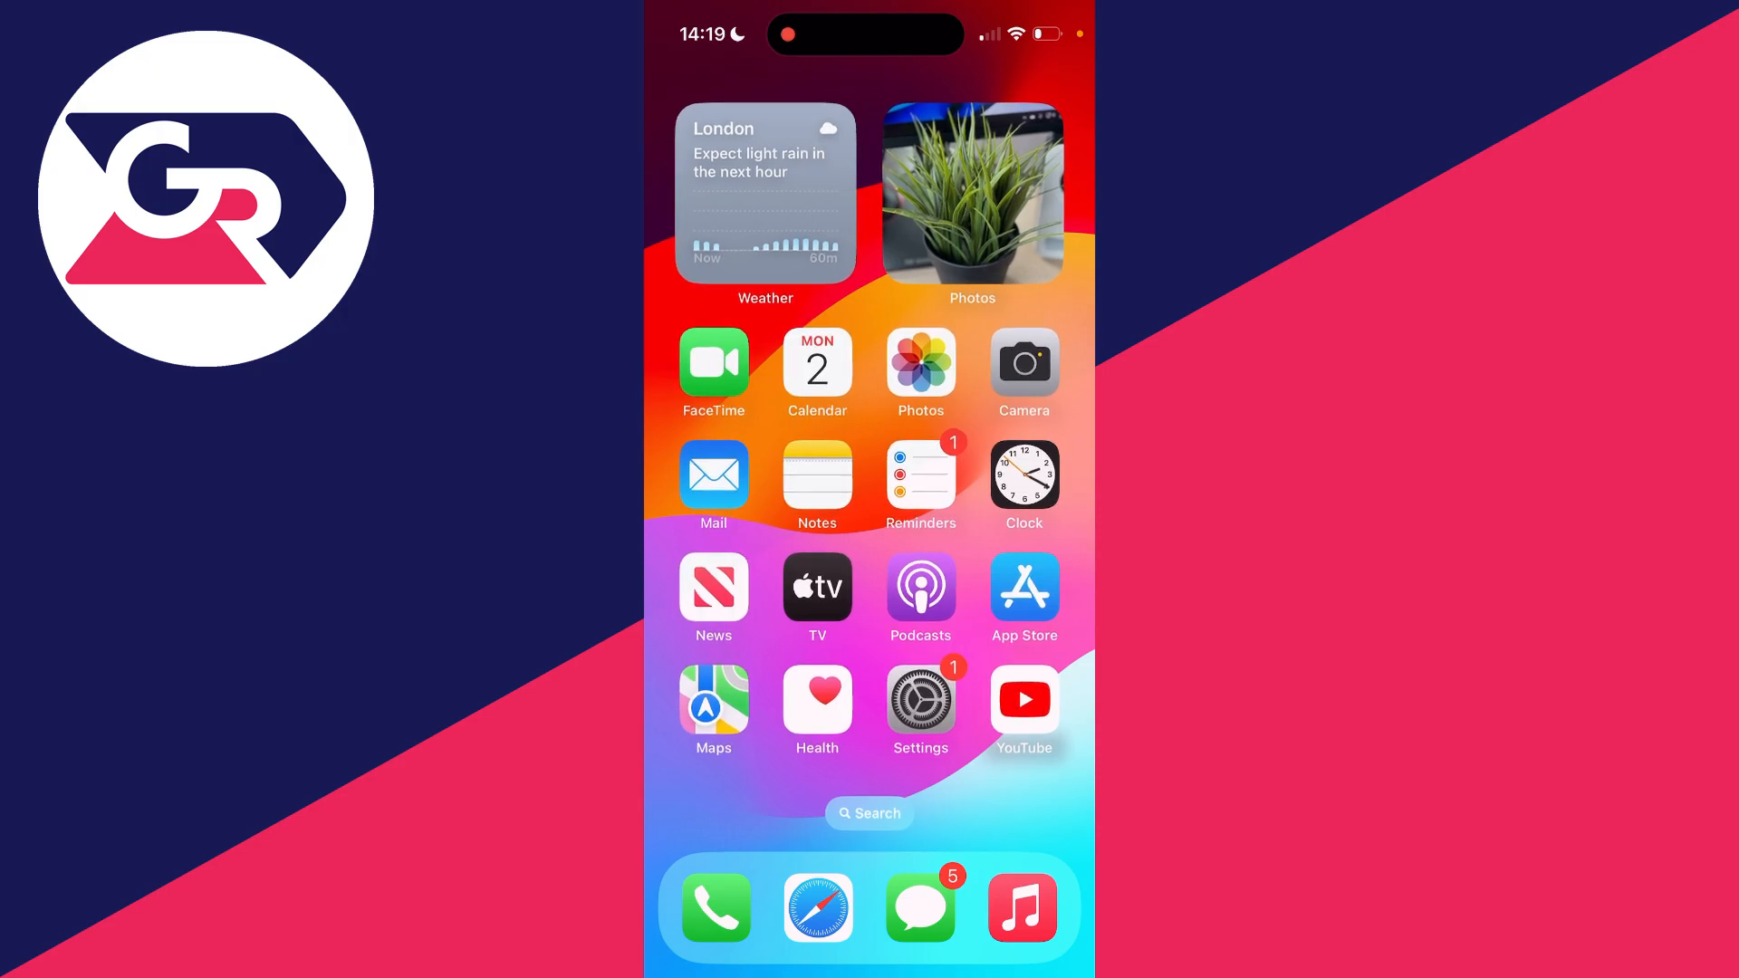
# Launch Settings from the home screen and scroll its main list
pyautogui.click(921, 699)
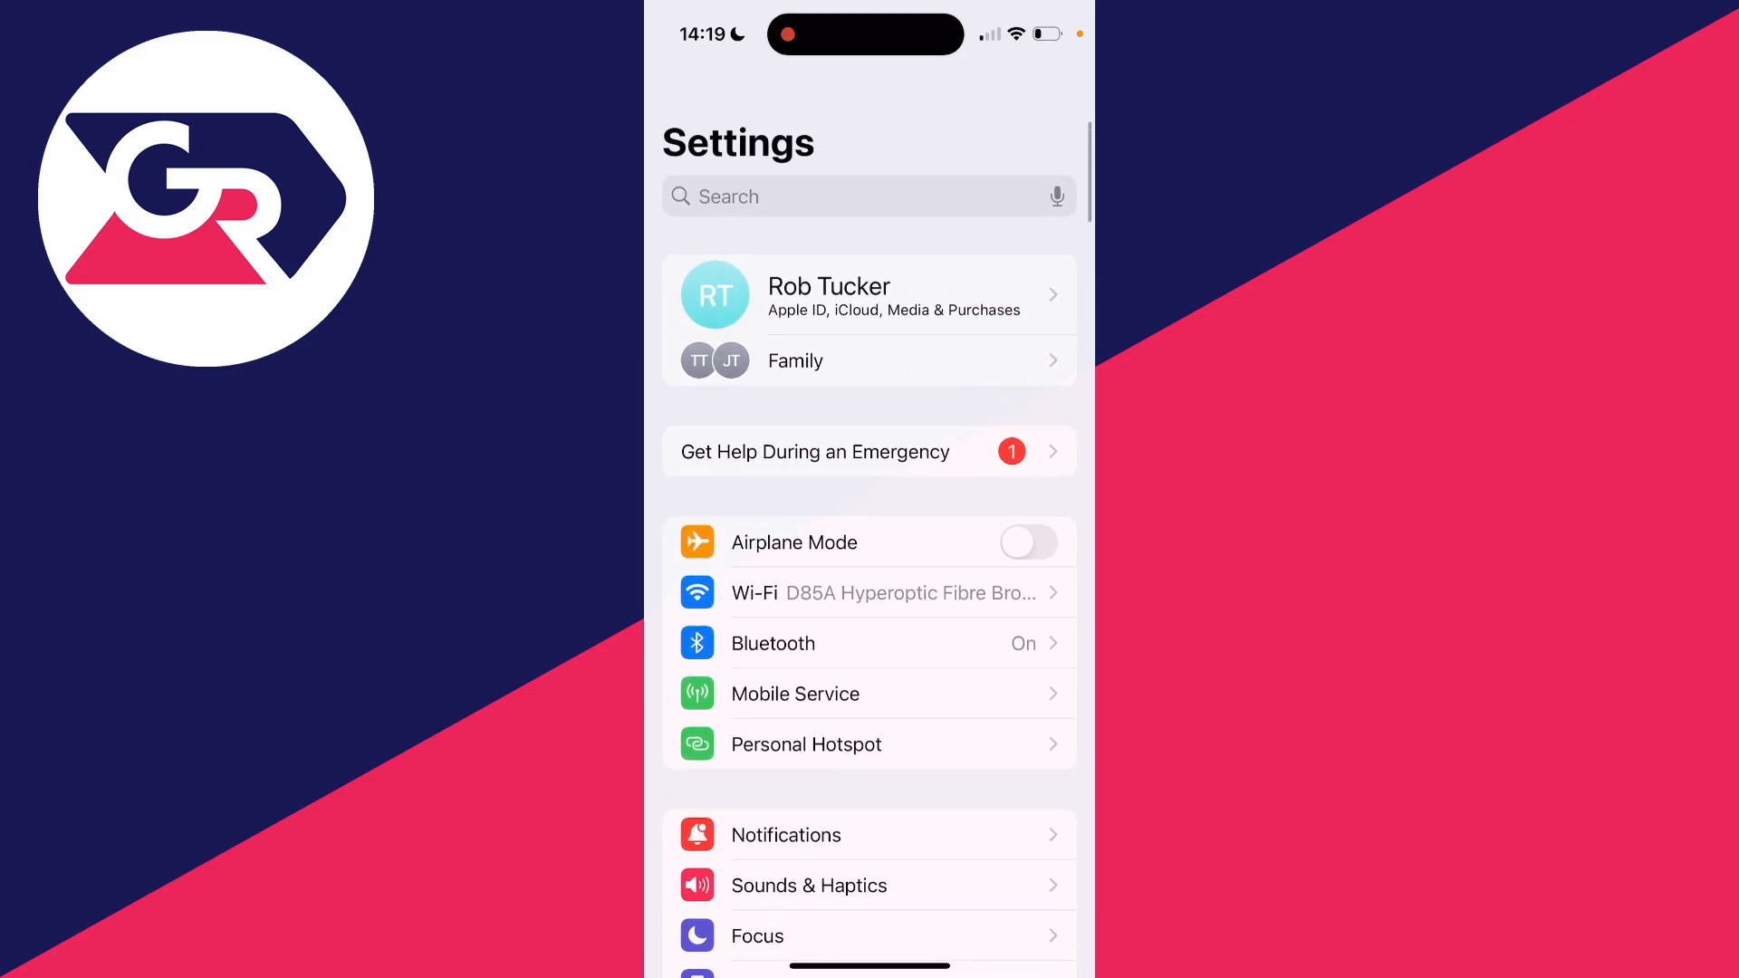
pyautogui.scroll(-3)
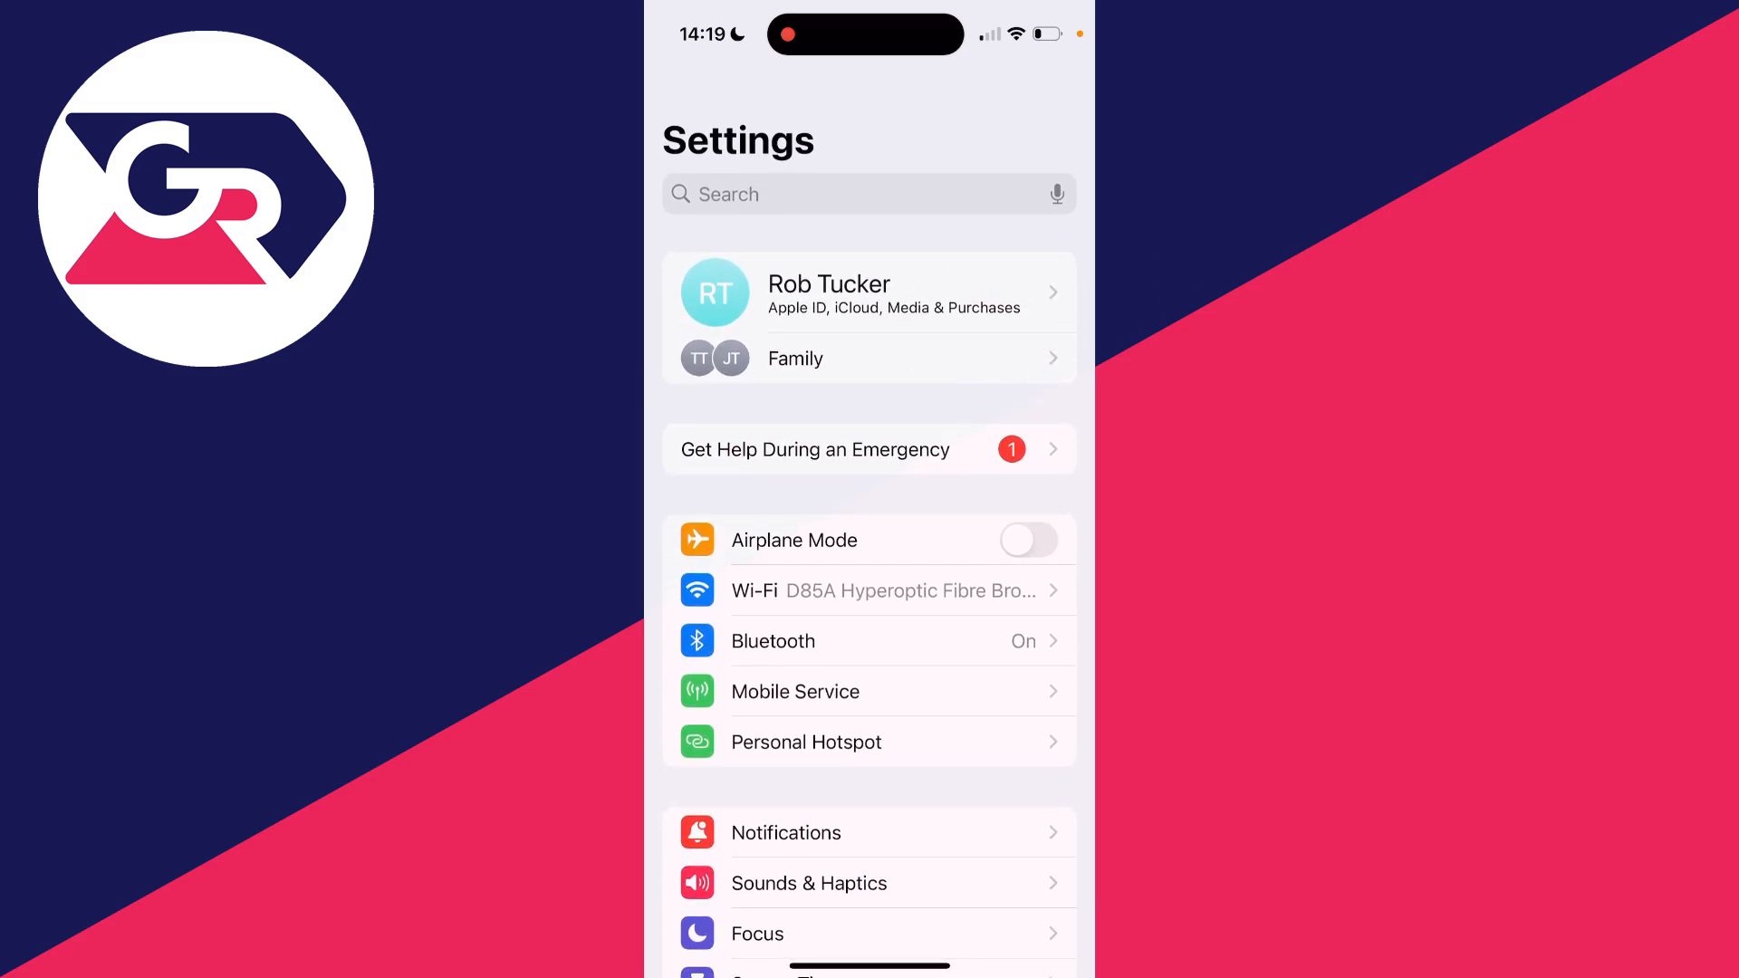
# View the Apple ID account page scrolled down to its signed-in devices and Sign Out
pyautogui.click(867, 294)
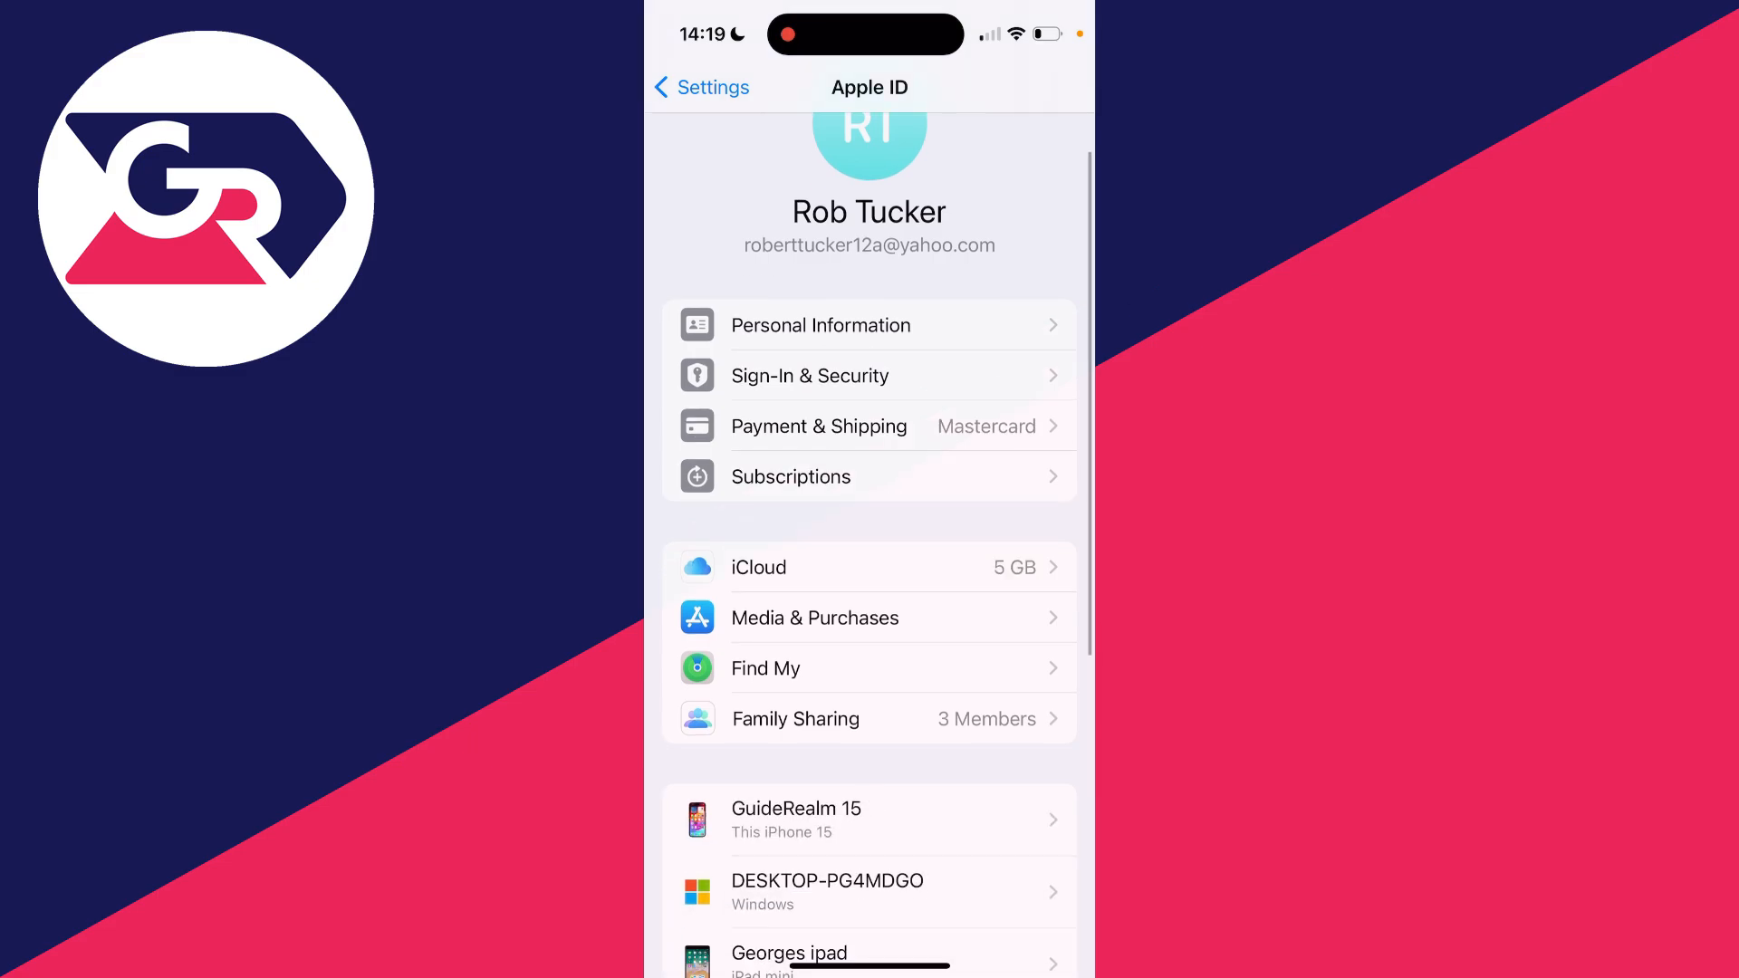
pyautogui.scroll(-3)
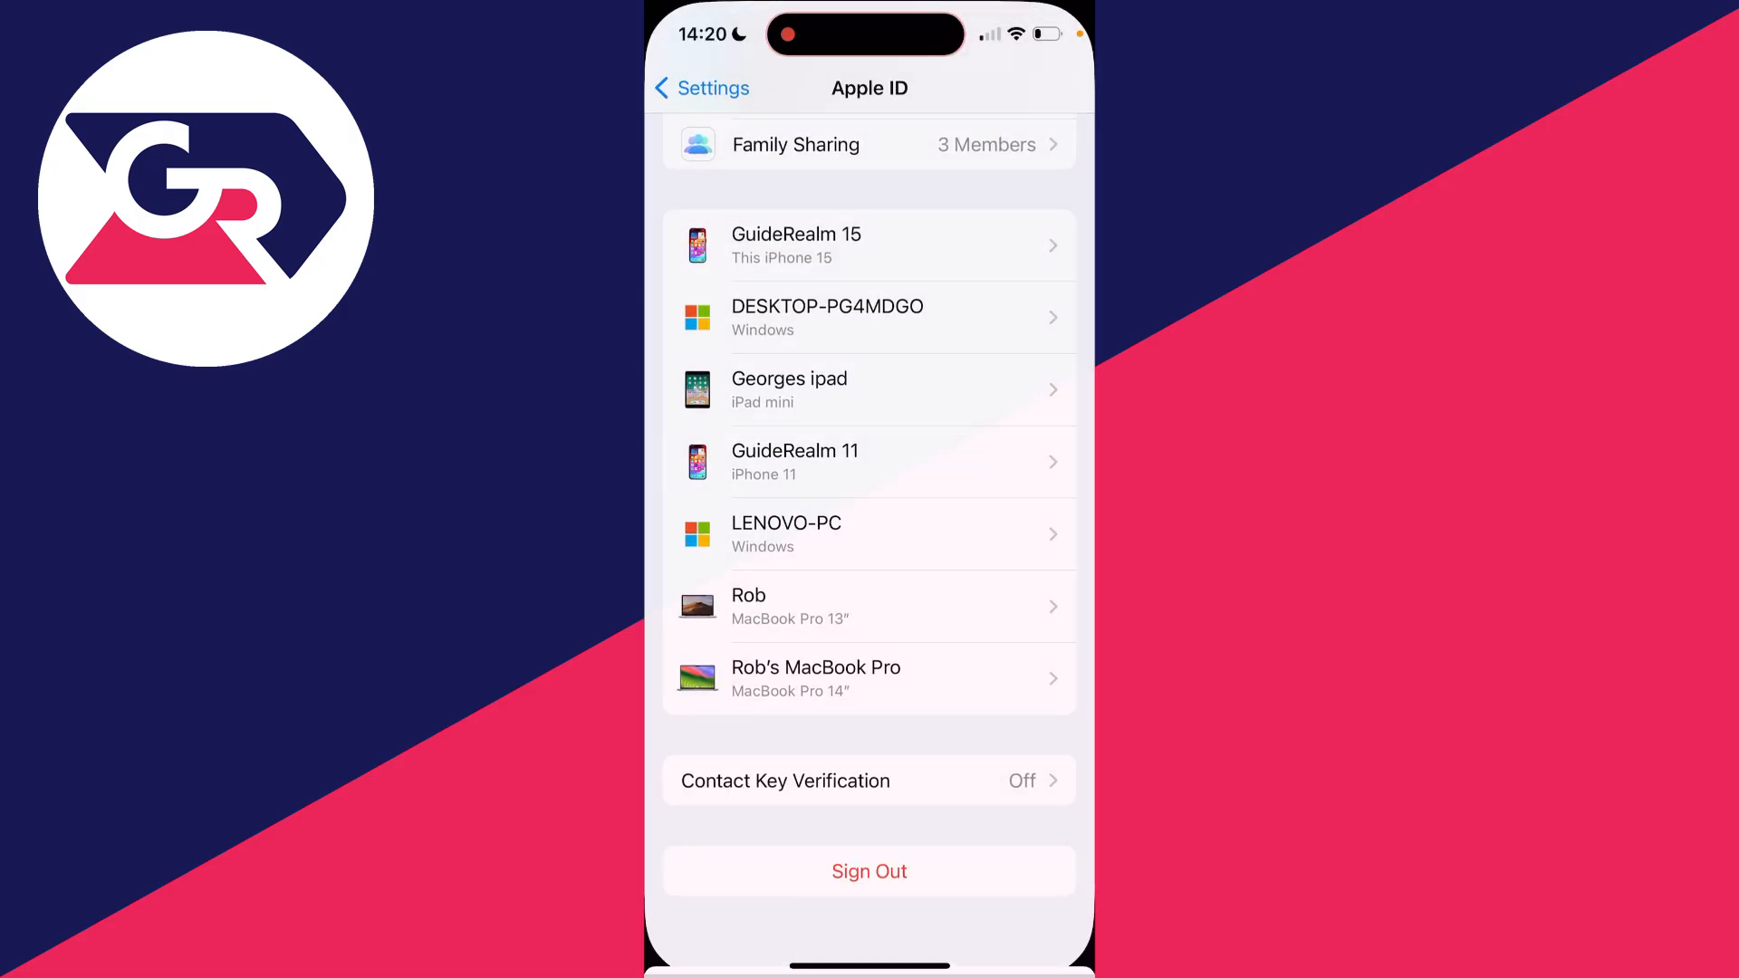
# Start Apple ID sign-out, reaching the 'Keep a copy of your data' choice
pyautogui.click(868, 871)
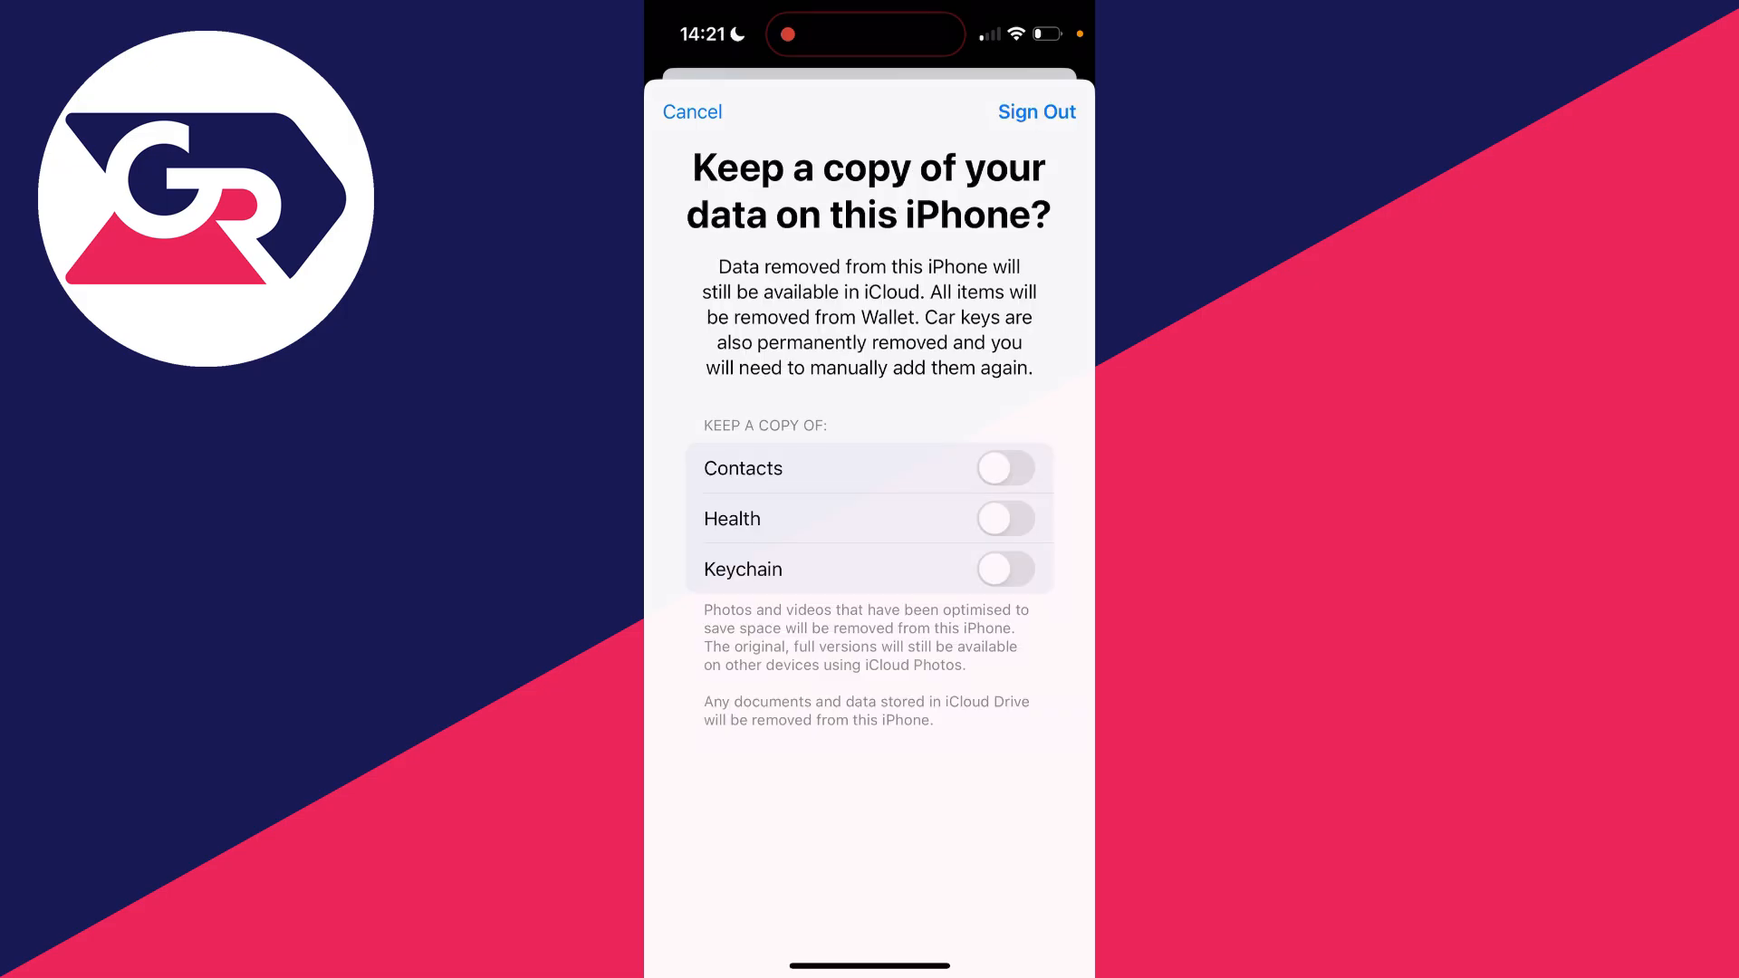
# Confirm Sign Out in the 'Are you sure?' alert so iCloud data is copied and removed
pyautogui.click(1034, 112)
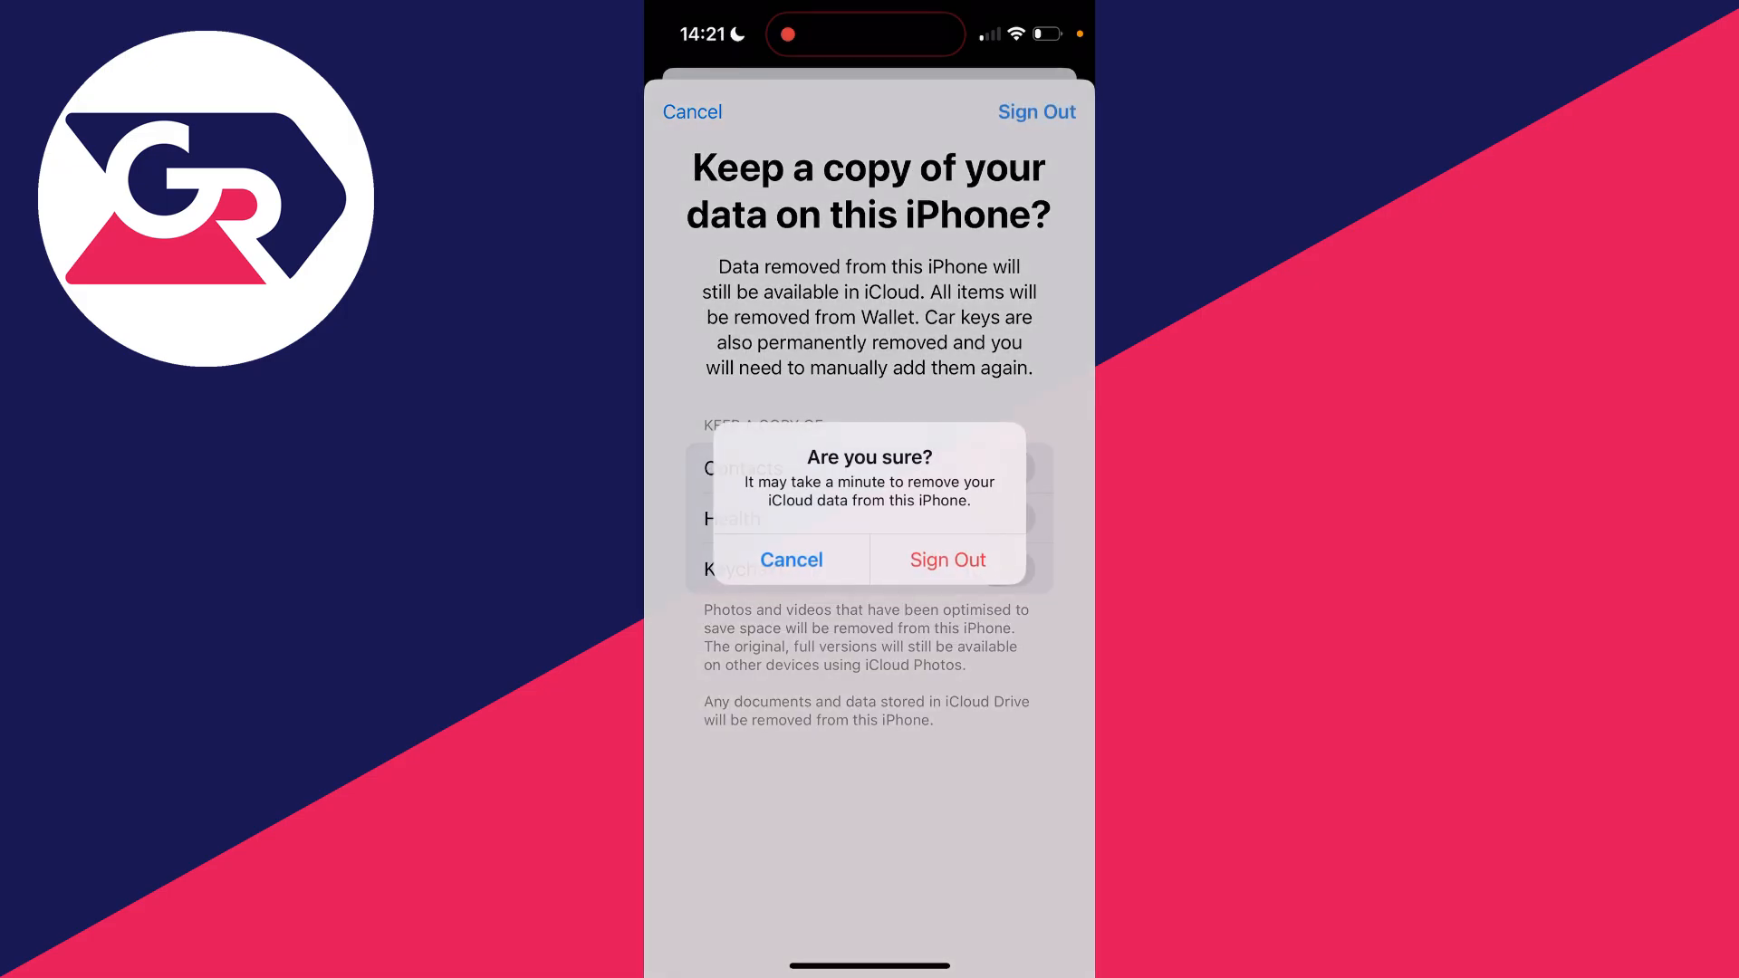
pyautogui.click(947, 560)
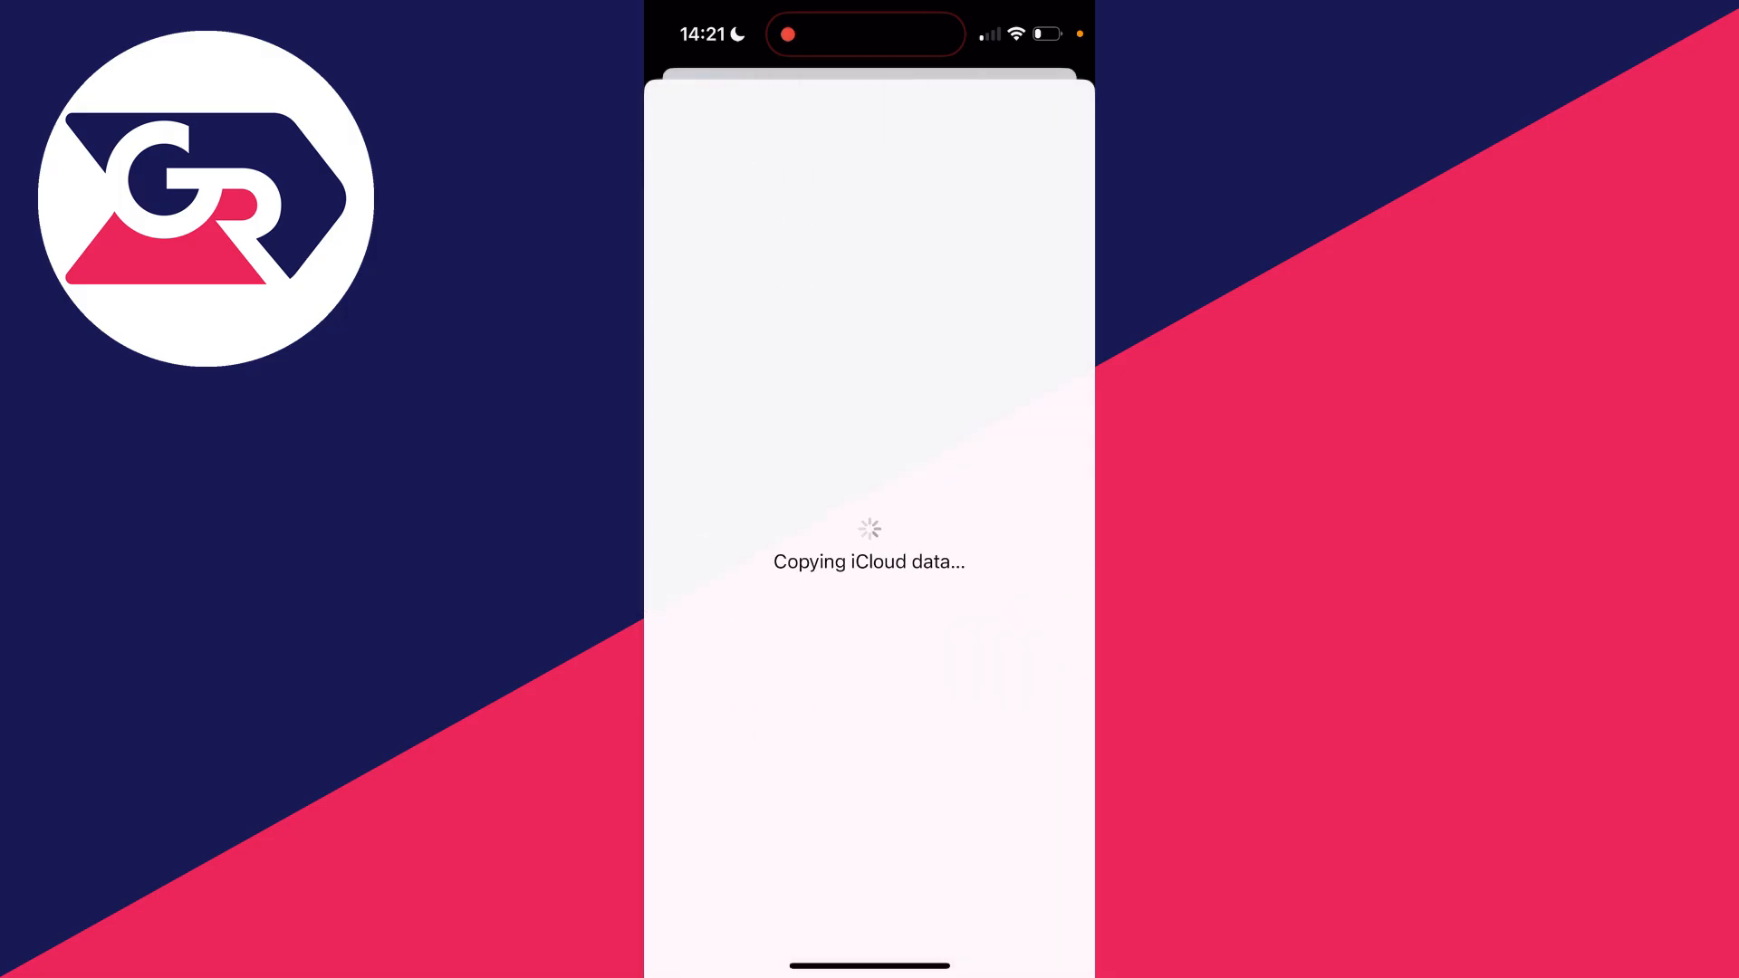